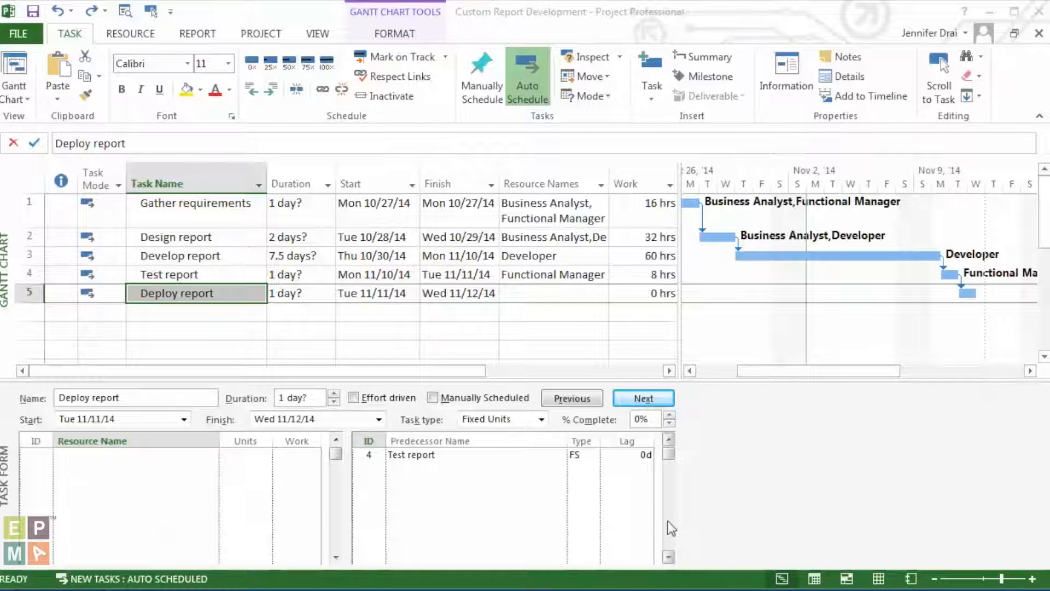
pyautogui.moveTo(601, 516)
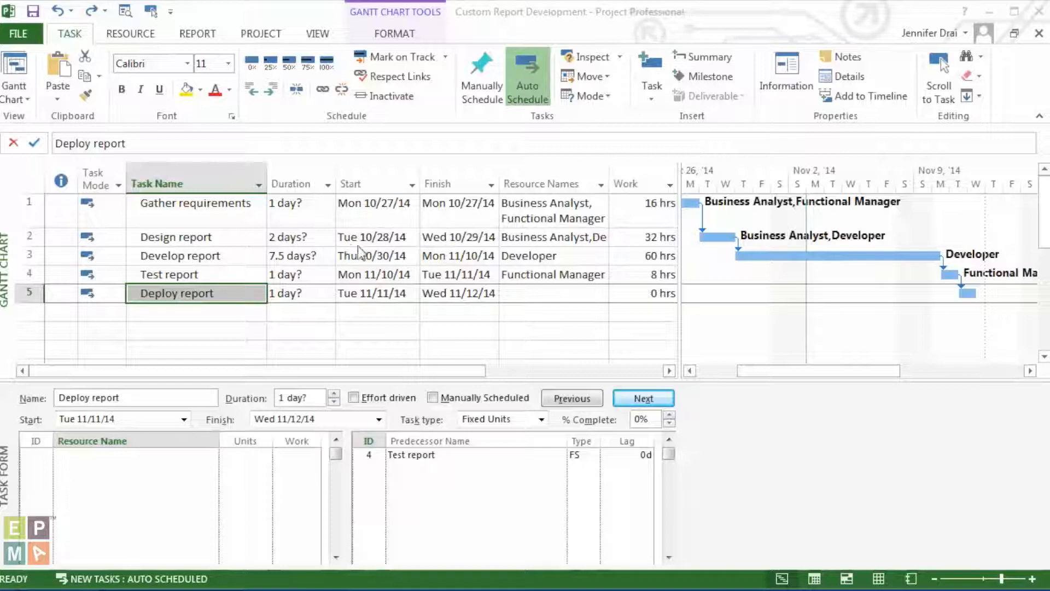
pyautogui.moveTo(310, 226)
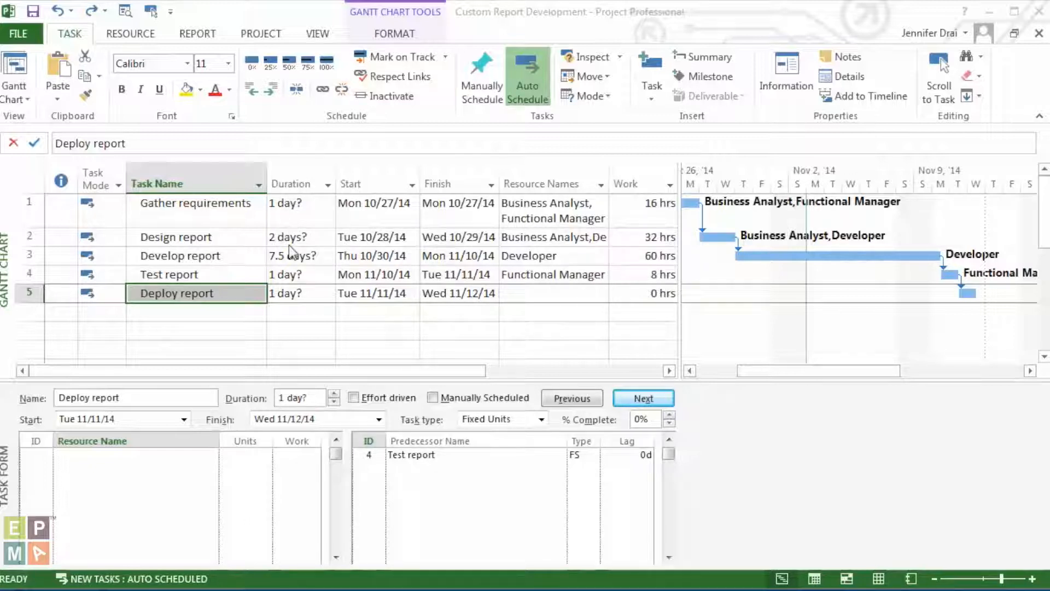
pyautogui.moveTo(304, 217)
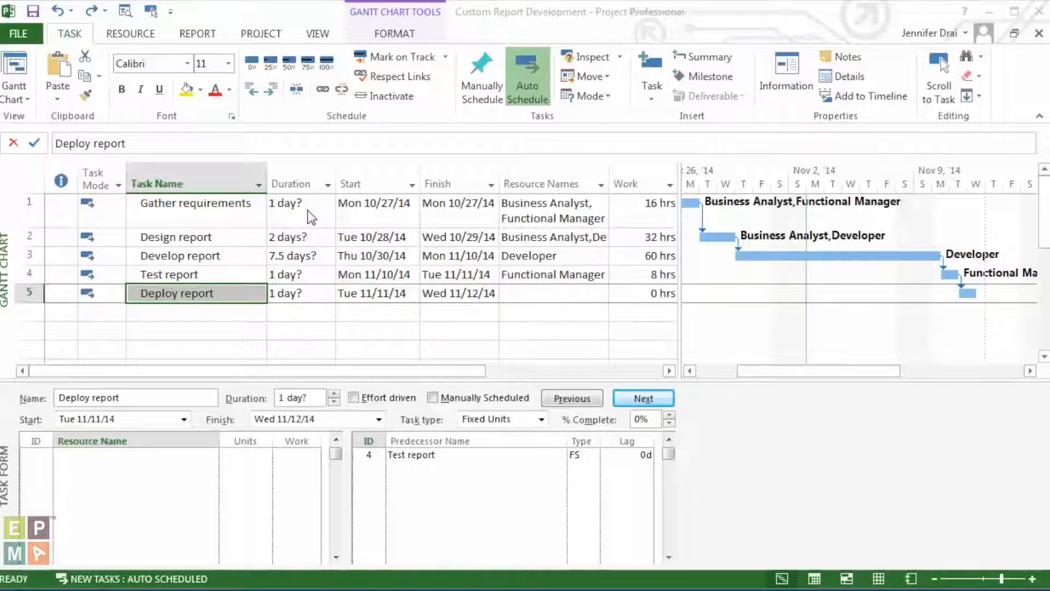
pyautogui.moveTo(307, 203)
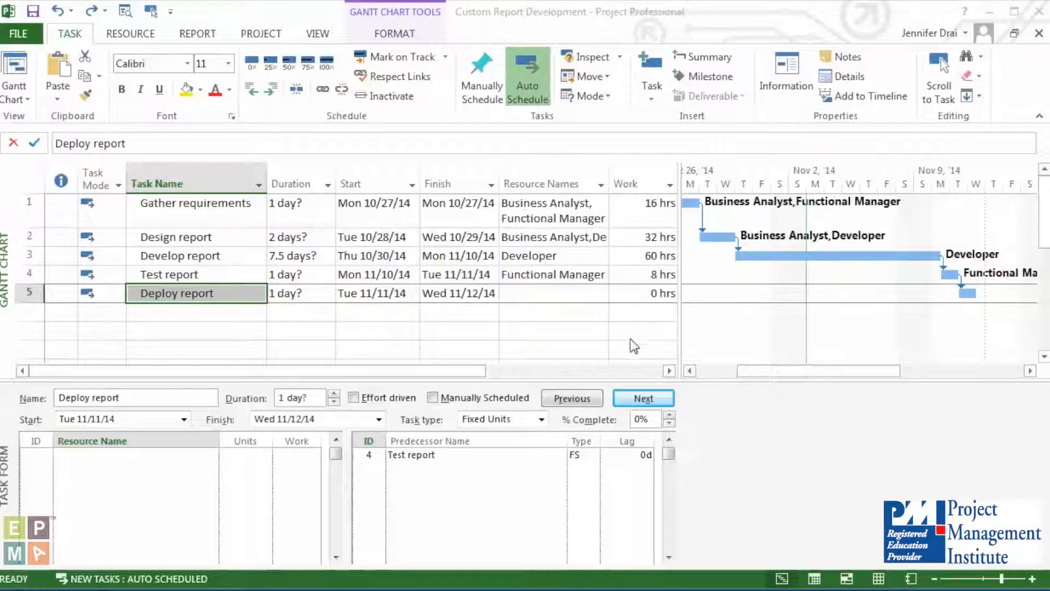
pyautogui.moveTo(660, 367)
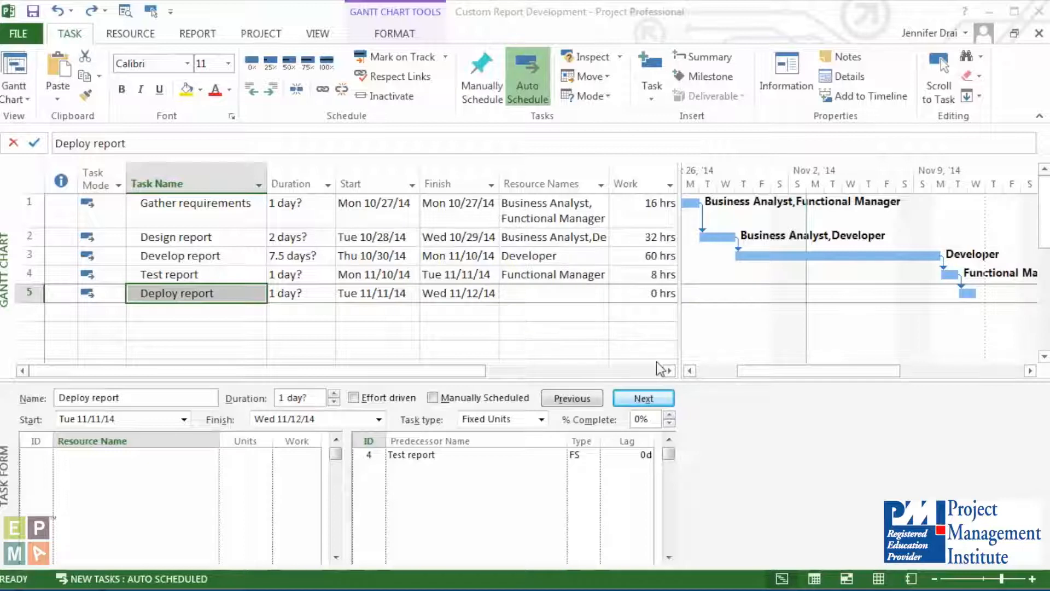
pyautogui.moveTo(529, 304)
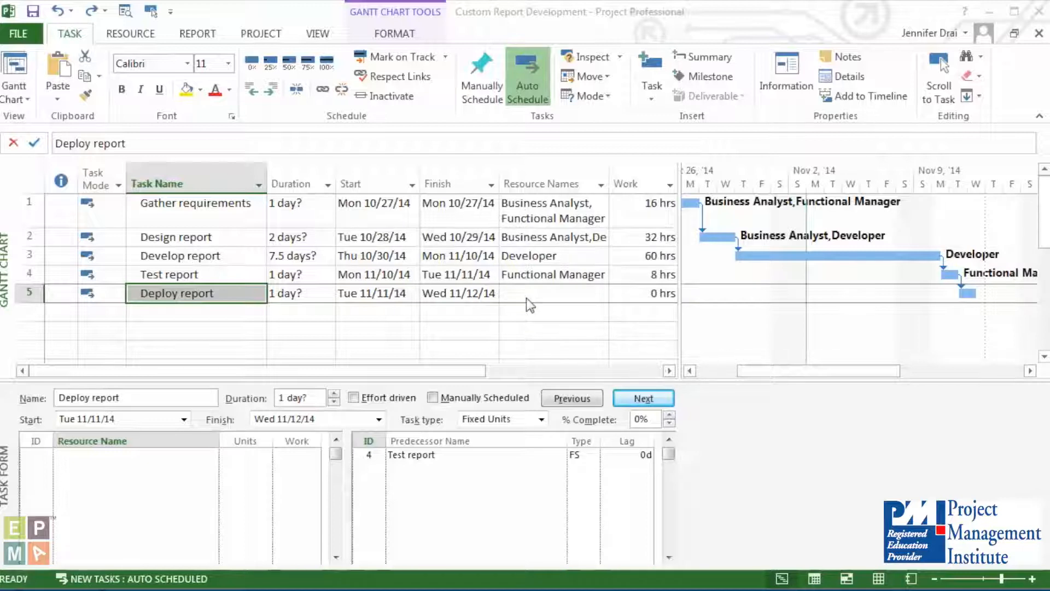
pyautogui.moveTo(600, 292)
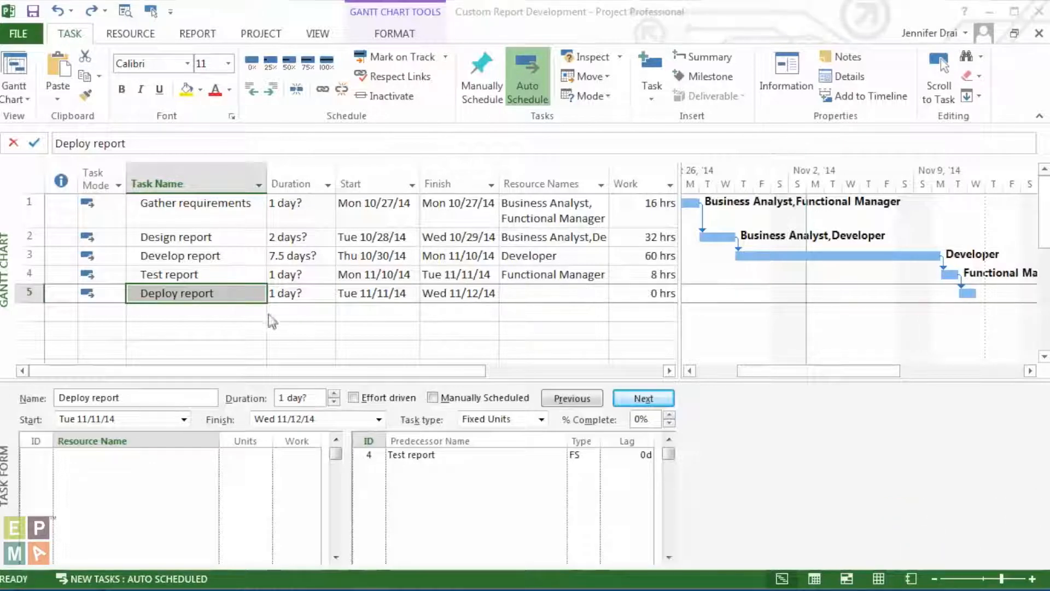
pyautogui.moveTo(448, 325)
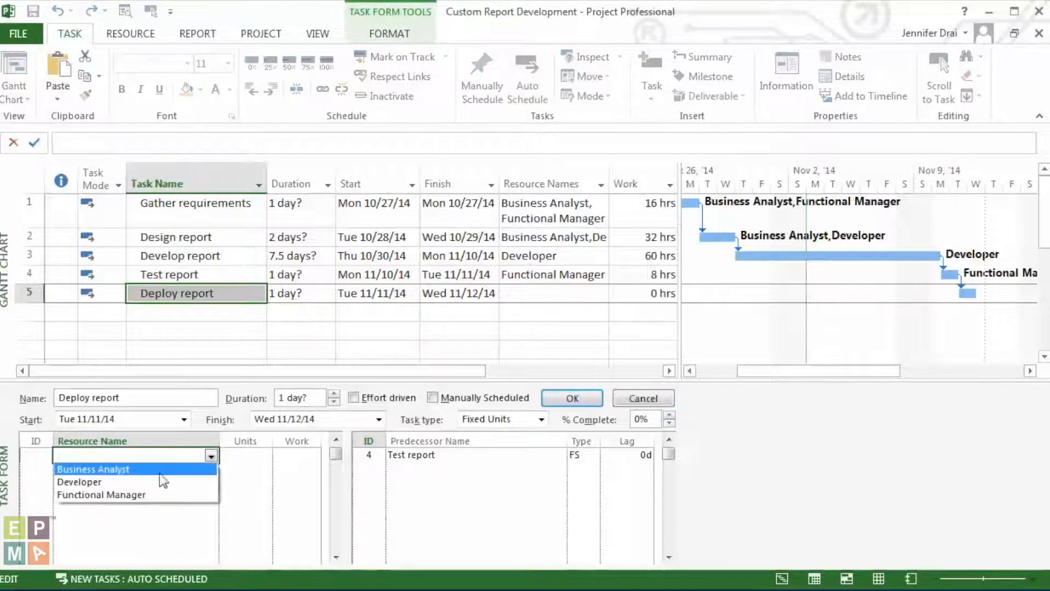
# Assign Developer to Deploy report with 10 hours of work
pyautogui.click(79, 481)
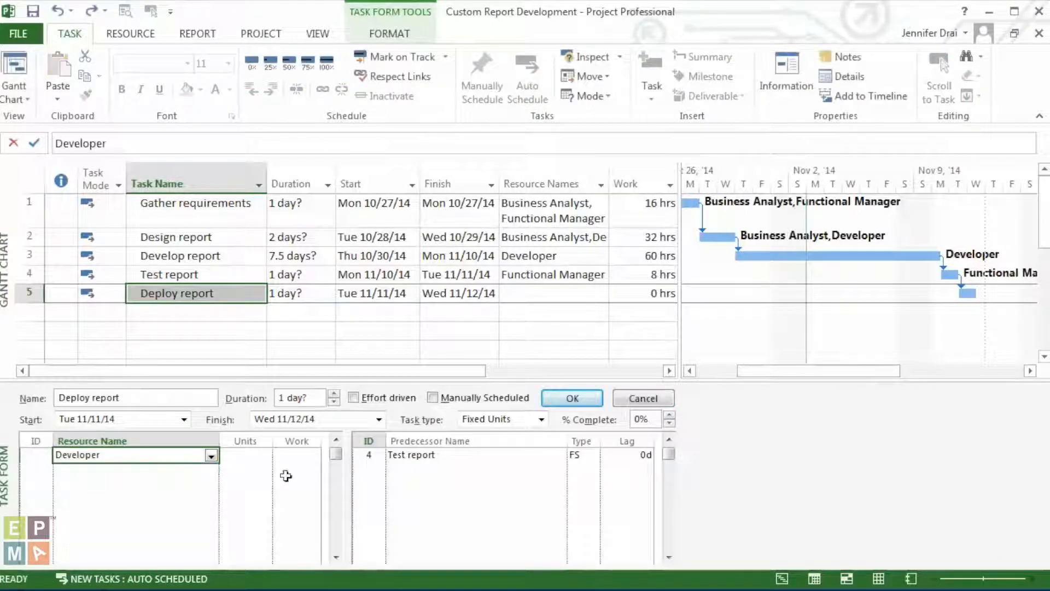
pyautogui.click(295, 454)
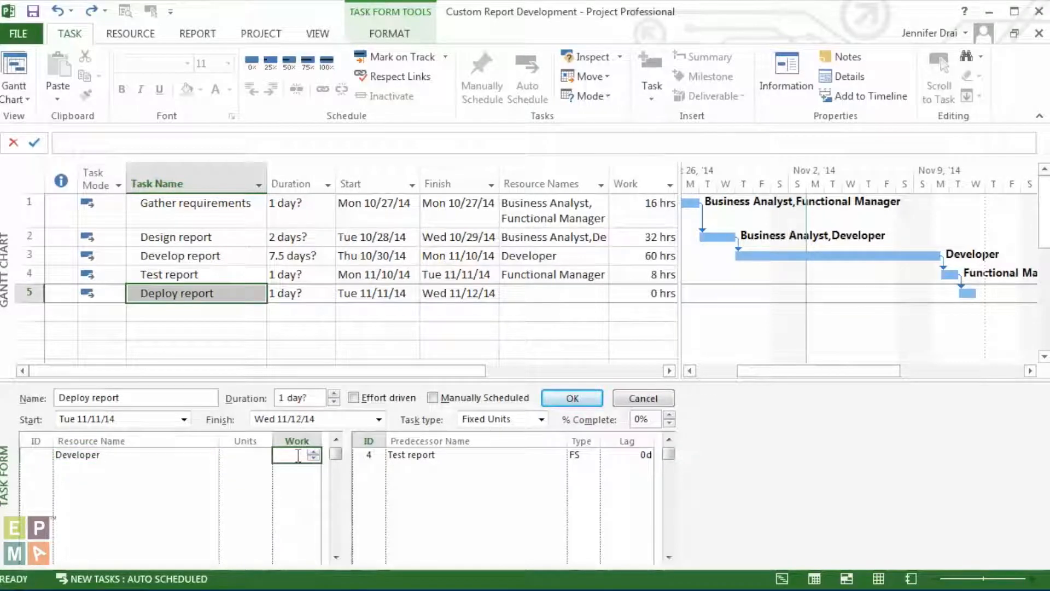
pyautogui.write('10')
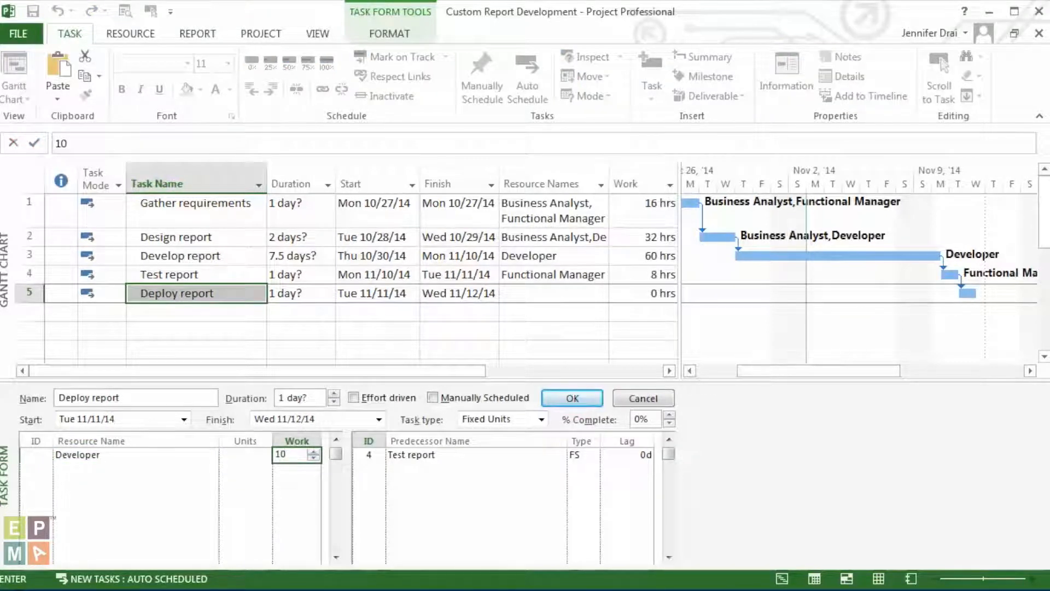
pyautogui.moveTo(569, 399)
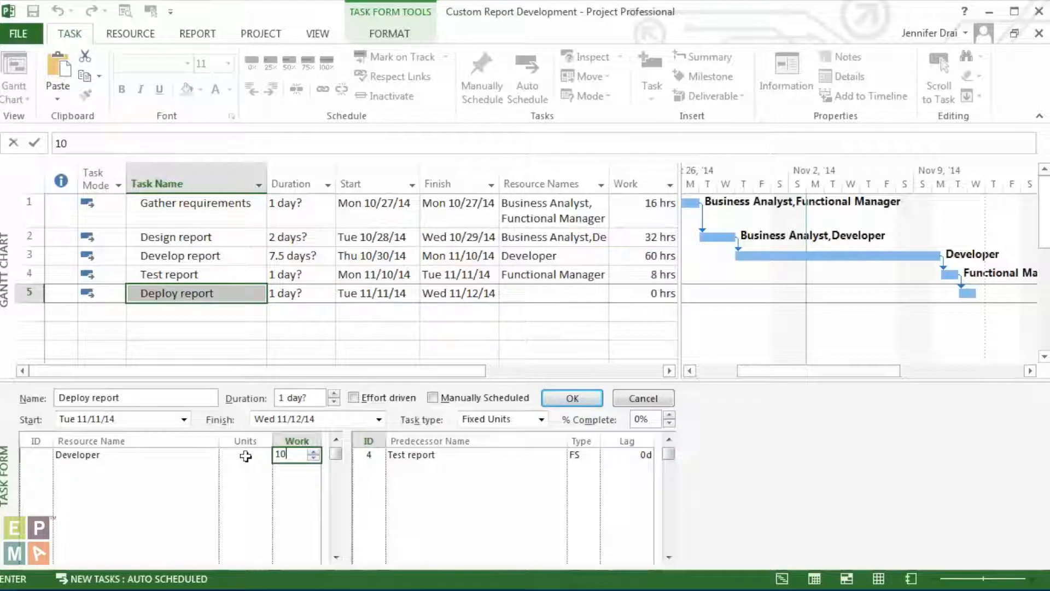
pyautogui.click(244, 454)
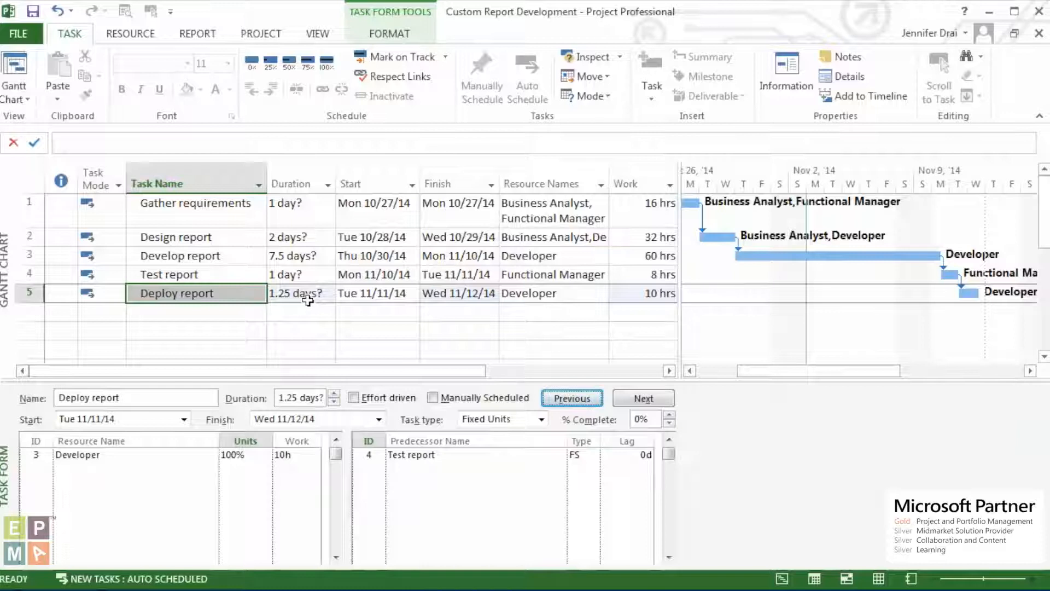
# Change the Developer's units on Deploy report from 100% to 50%
pyautogui.click(296, 441)
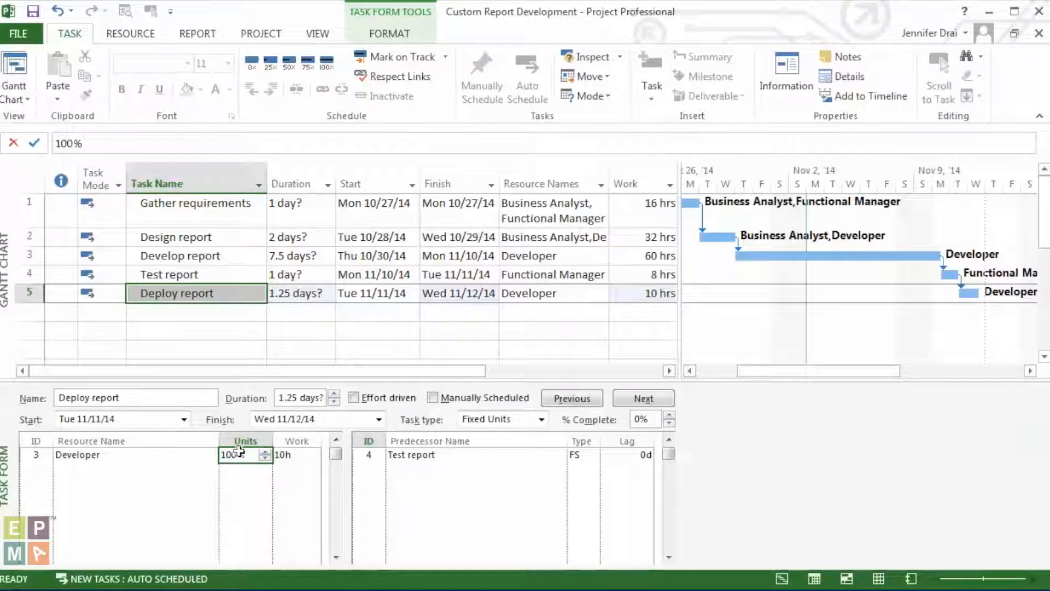
pyautogui.write('5')
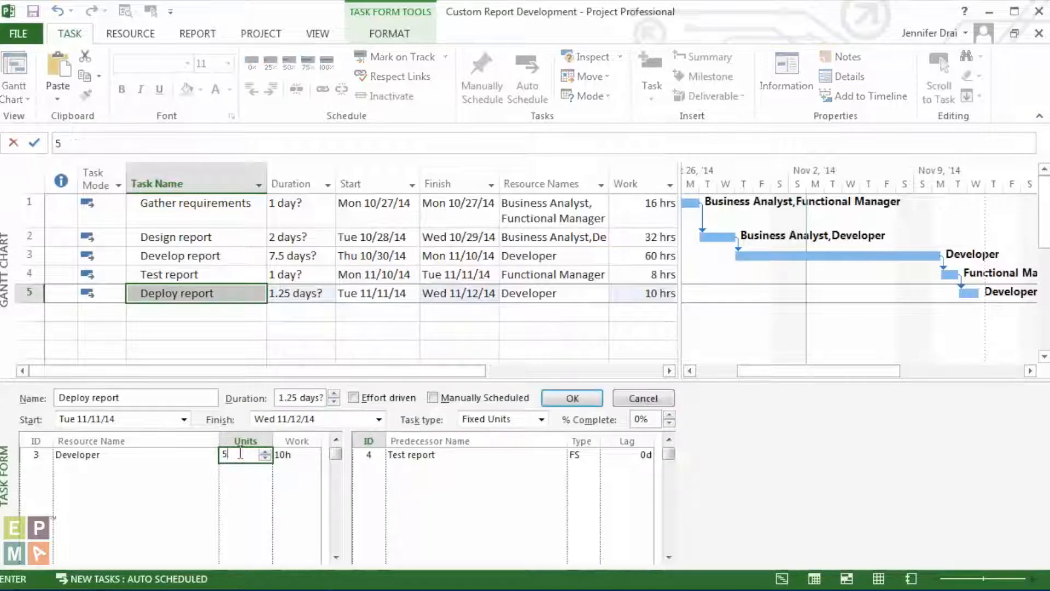
pyautogui.write('0%')
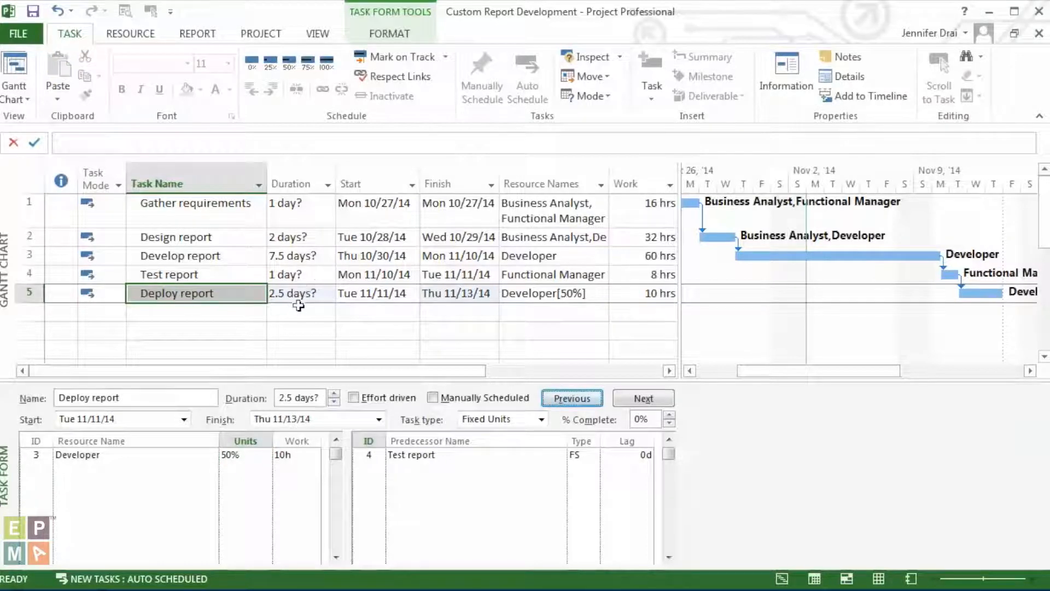
pyautogui.moveTo(299, 298)
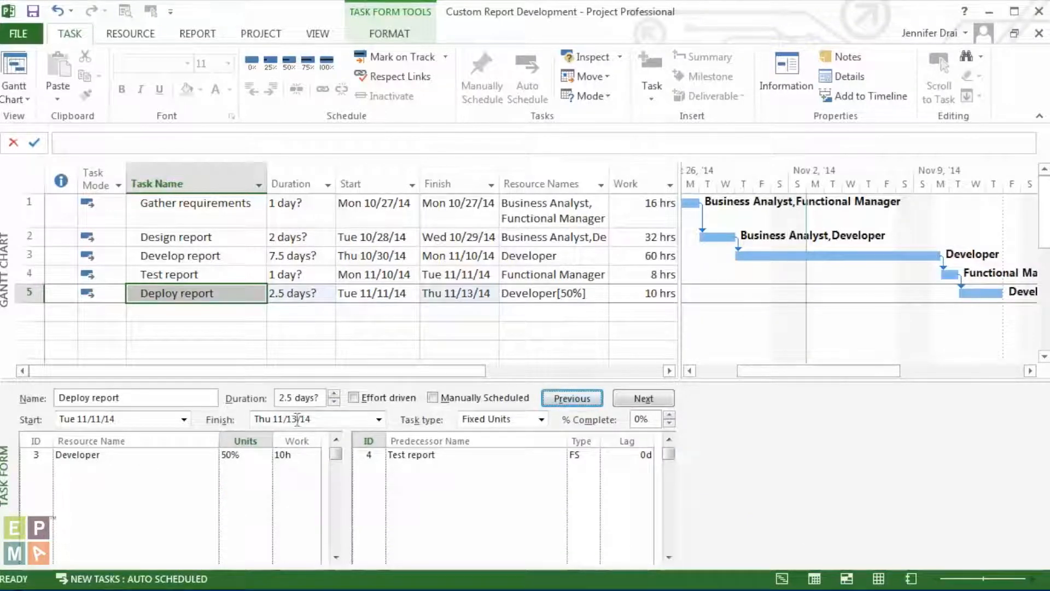
pyautogui.moveTo(238, 455)
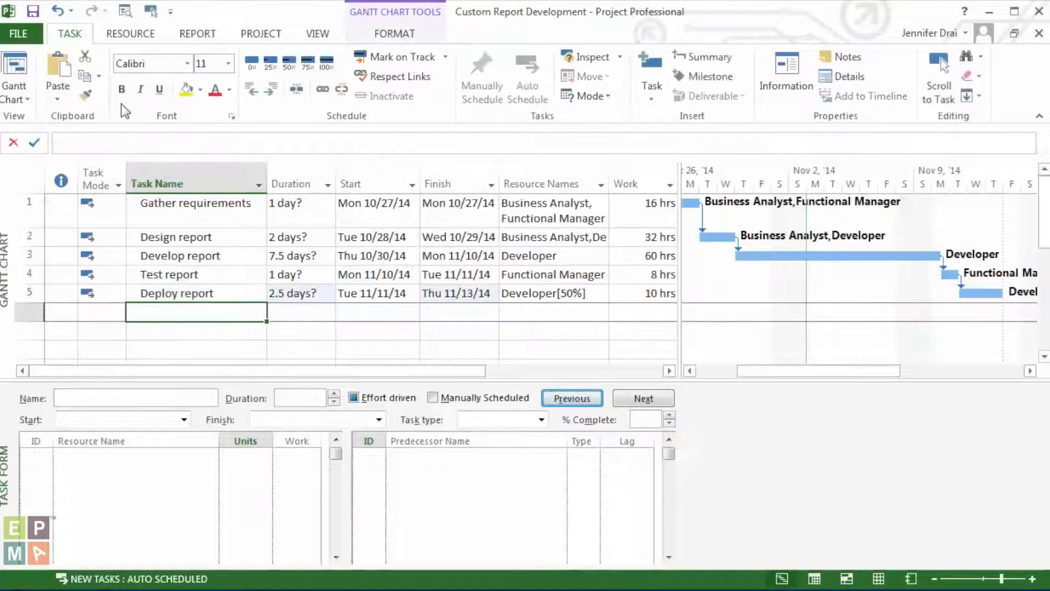
pyautogui.click(393, 33)
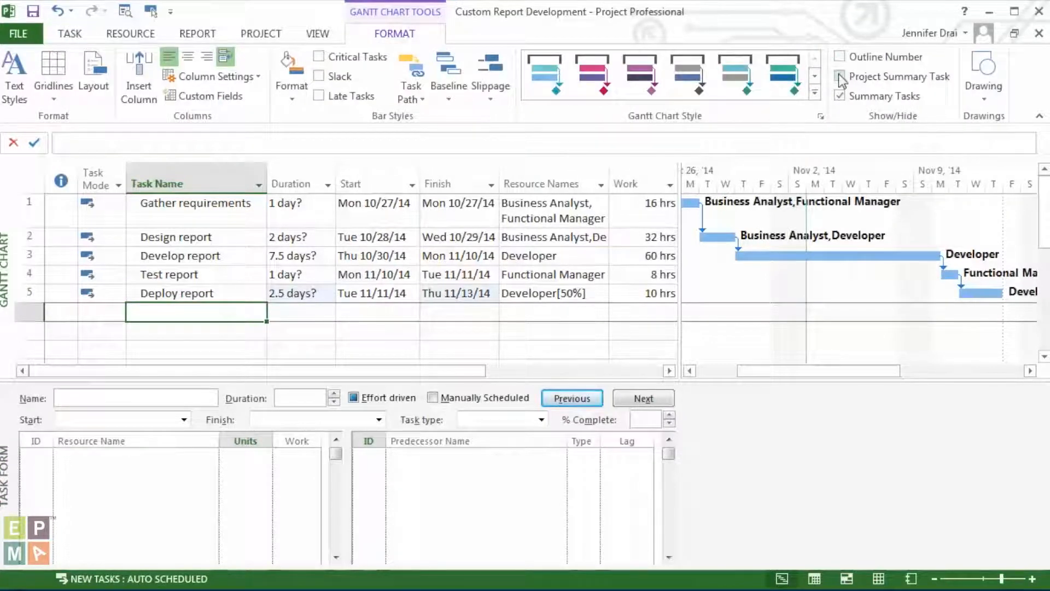
pyautogui.click(838, 76)
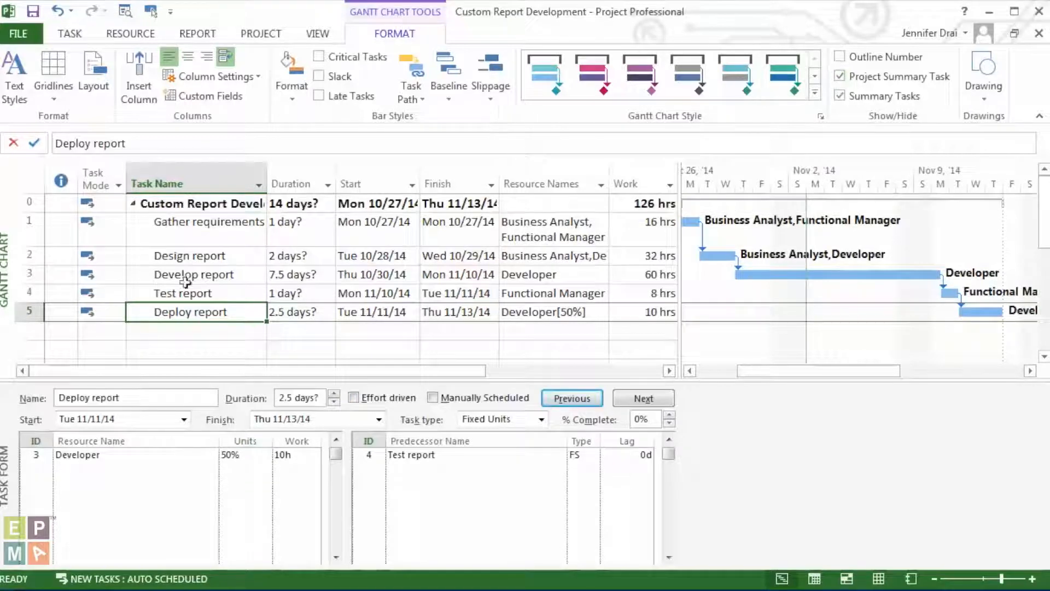
pyautogui.moveTo(321, 171)
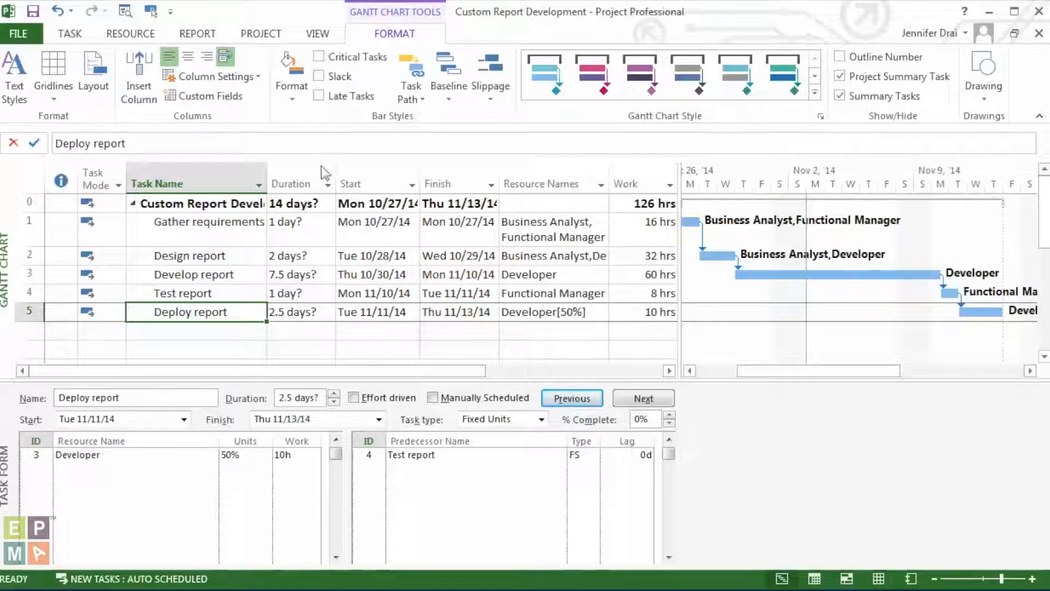
pyautogui.moveTo(328, 206)
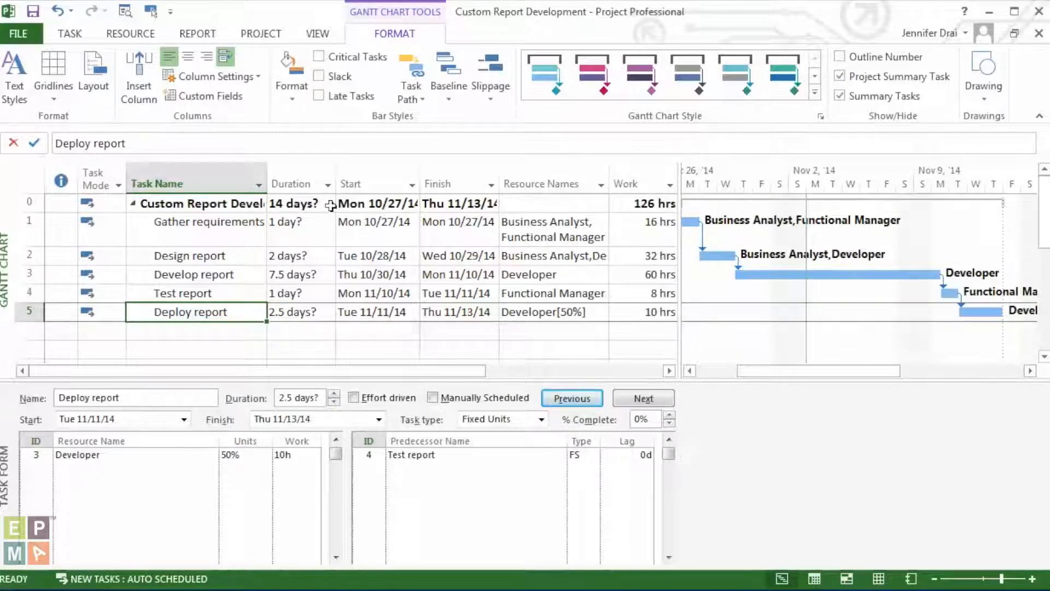
pyautogui.moveTo(327, 203)
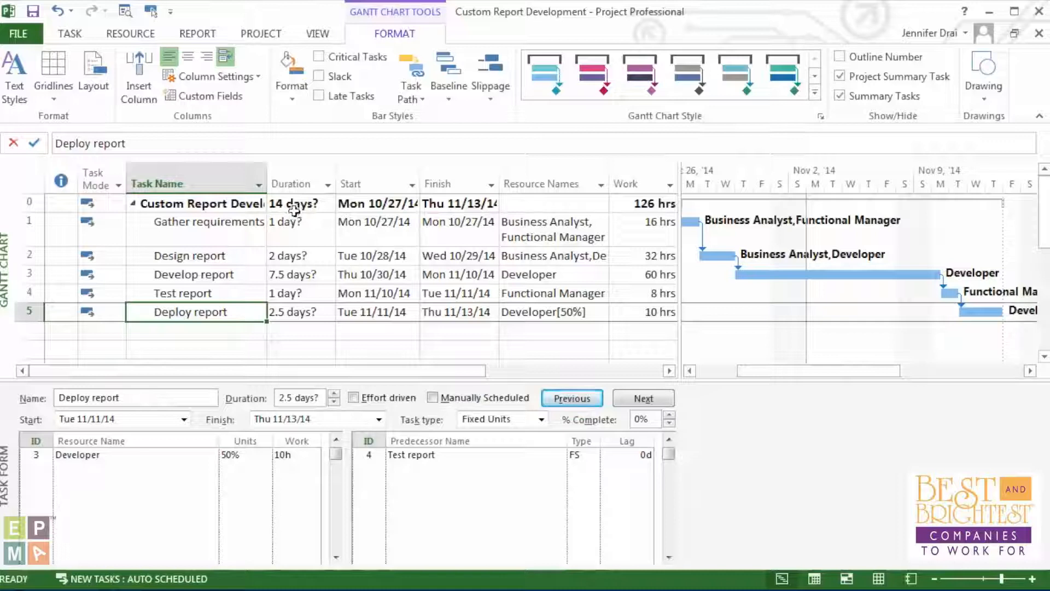
pyautogui.moveTo(606, 211)
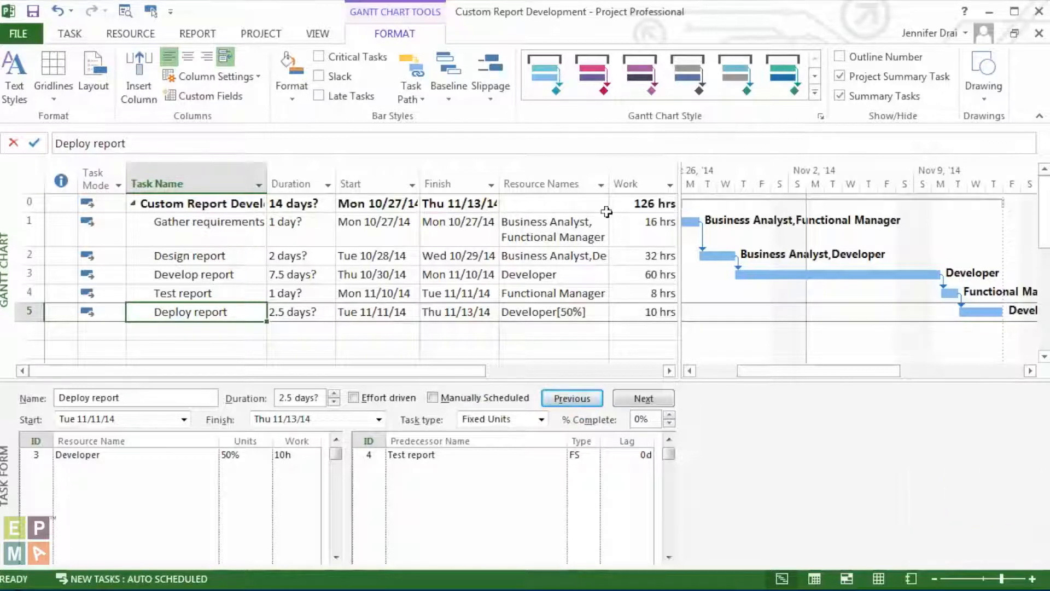
pyautogui.moveTo(194, 288)
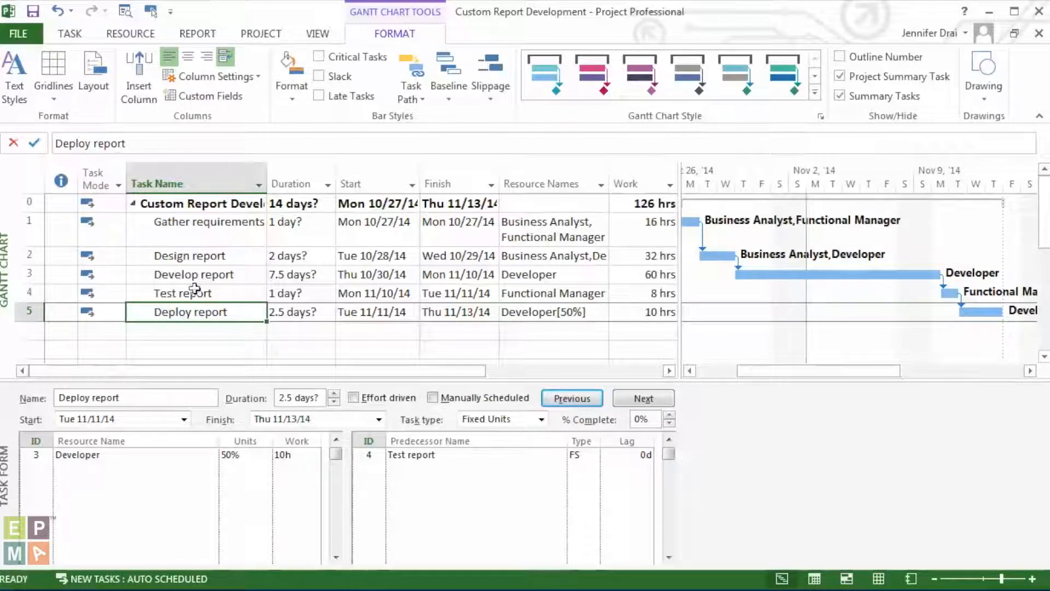
pyautogui.click(372, 184)
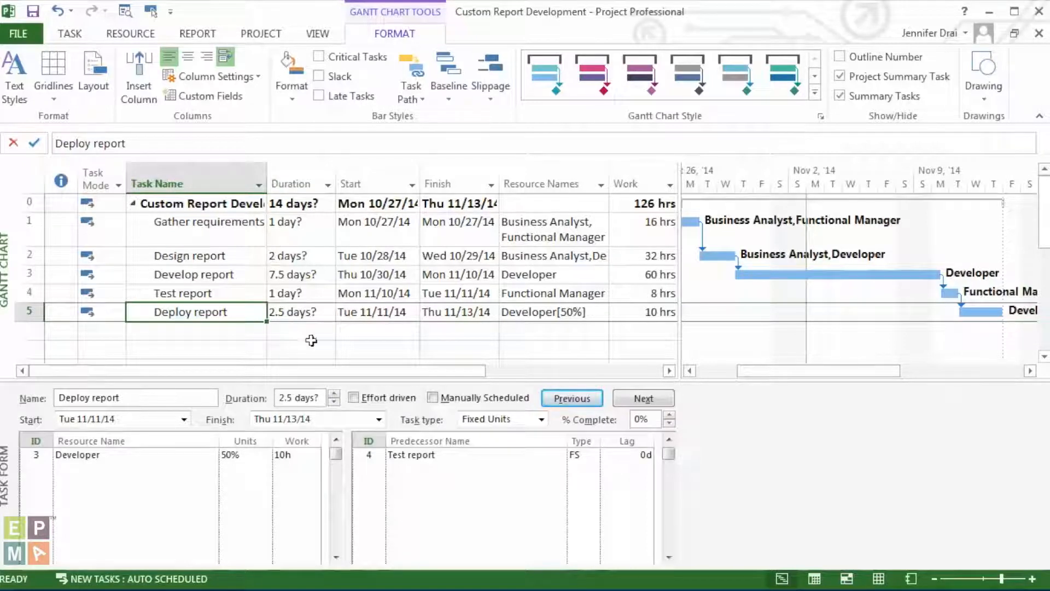
pyautogui.moveTo(282, 286)
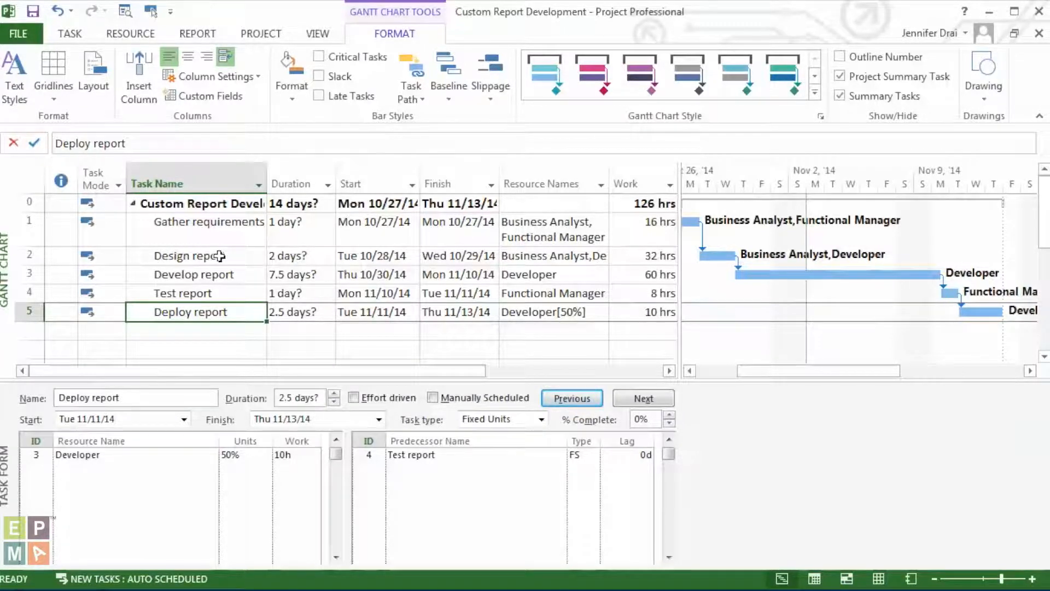
# Clear the Estimated flag on Gather requirements' 1-day duration
pyautogui.doubleClick(190, 221)
pyautogui.write('1d')
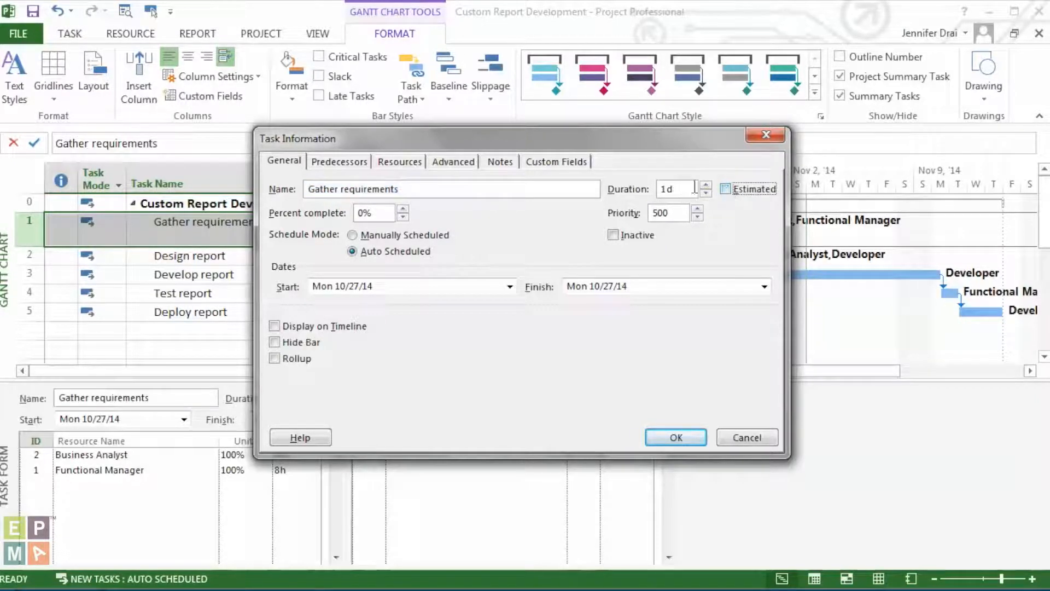
pyautogui.click(675, 437)
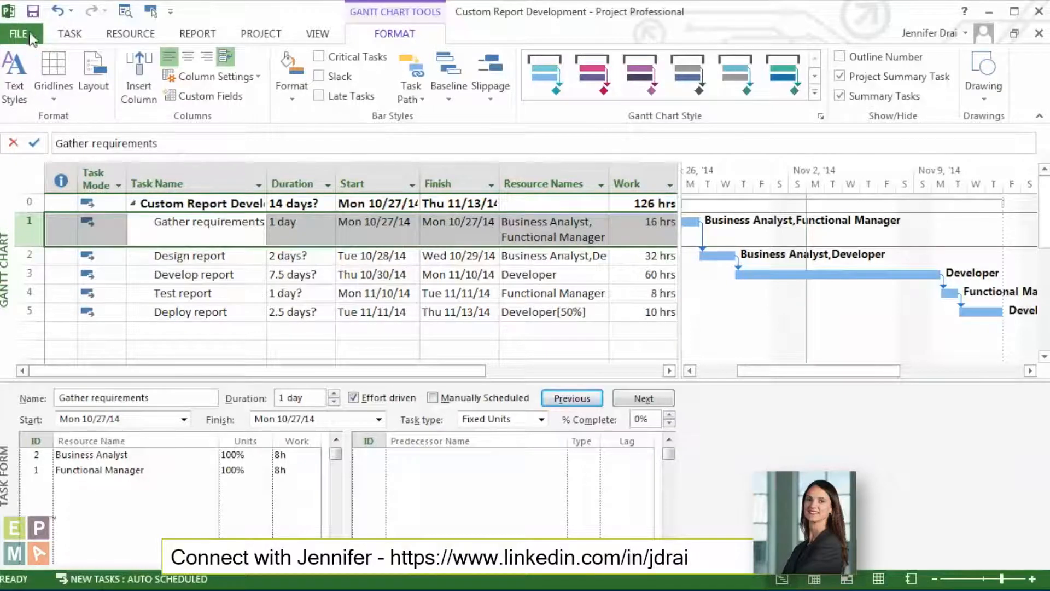
# Turn off 'Show that scheduled tasks have estimated durations' in Schedule options
pyautogui.click(18, 33)
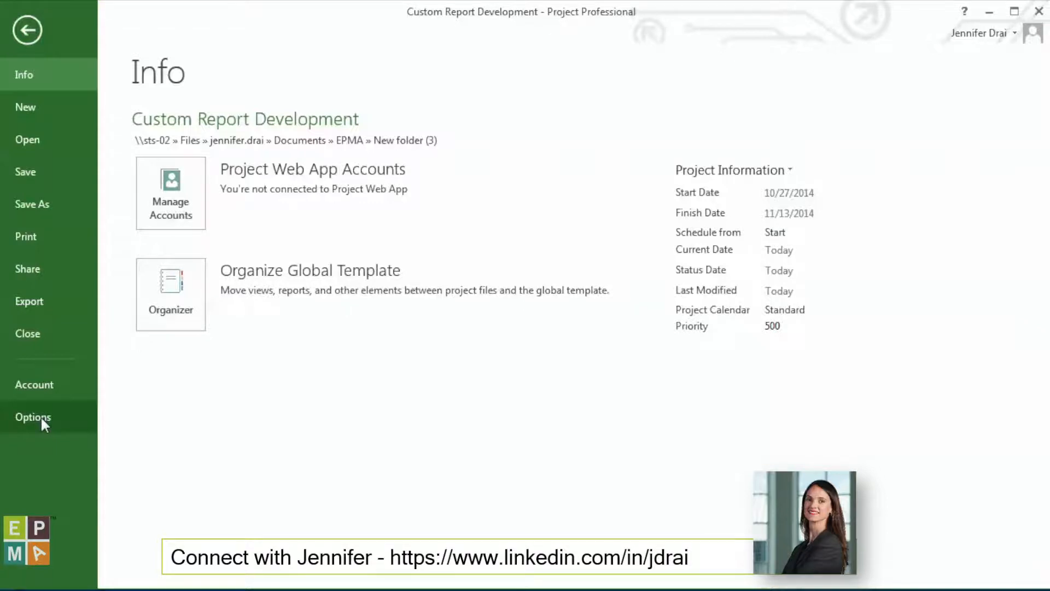
pyautogui.click(32, 416)
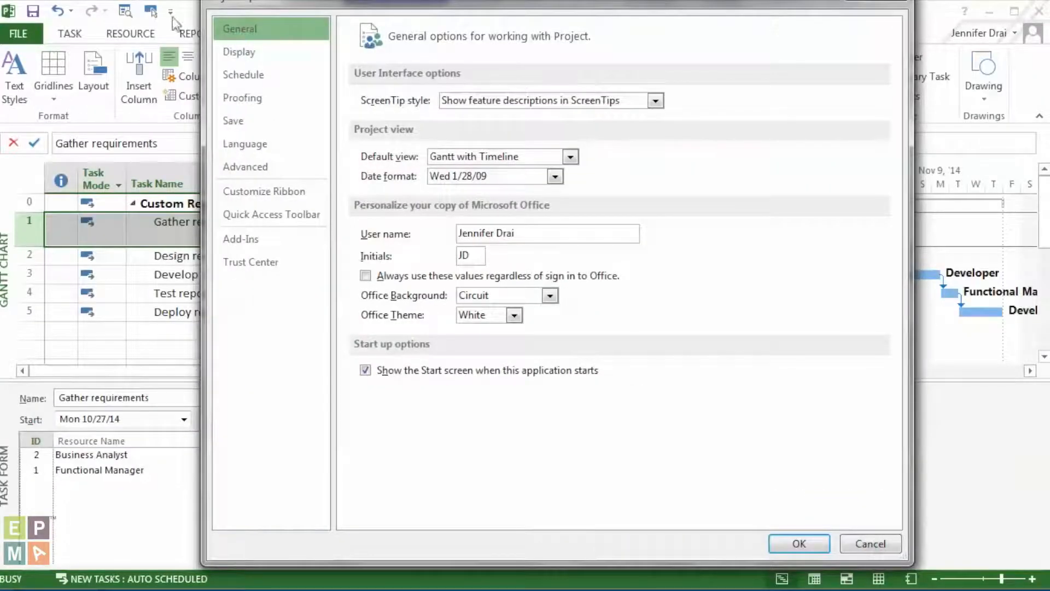
pyautogui.click(242, 74)
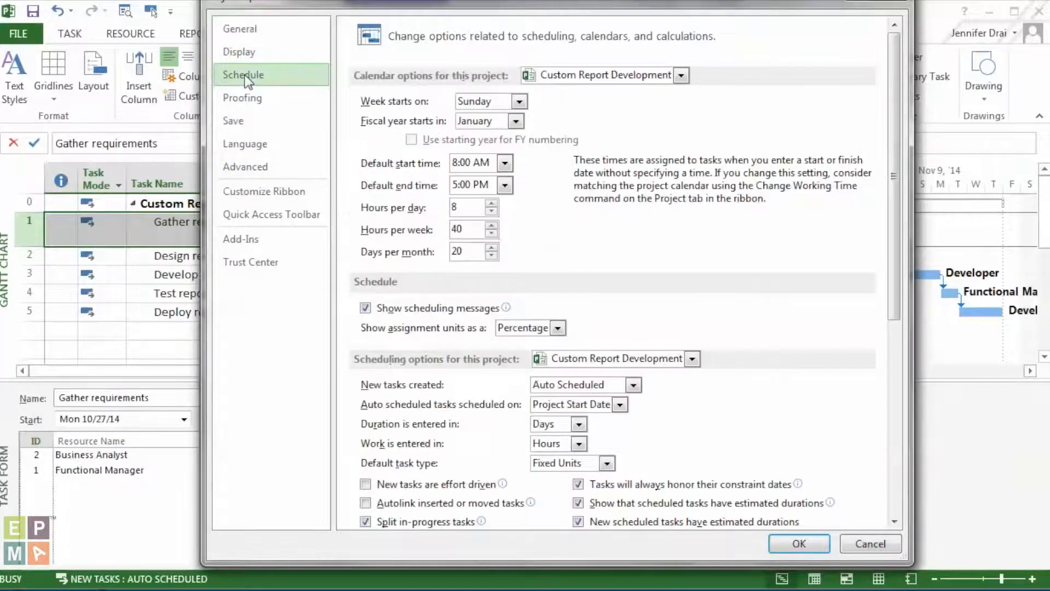
pyautogui.scroll(-3)
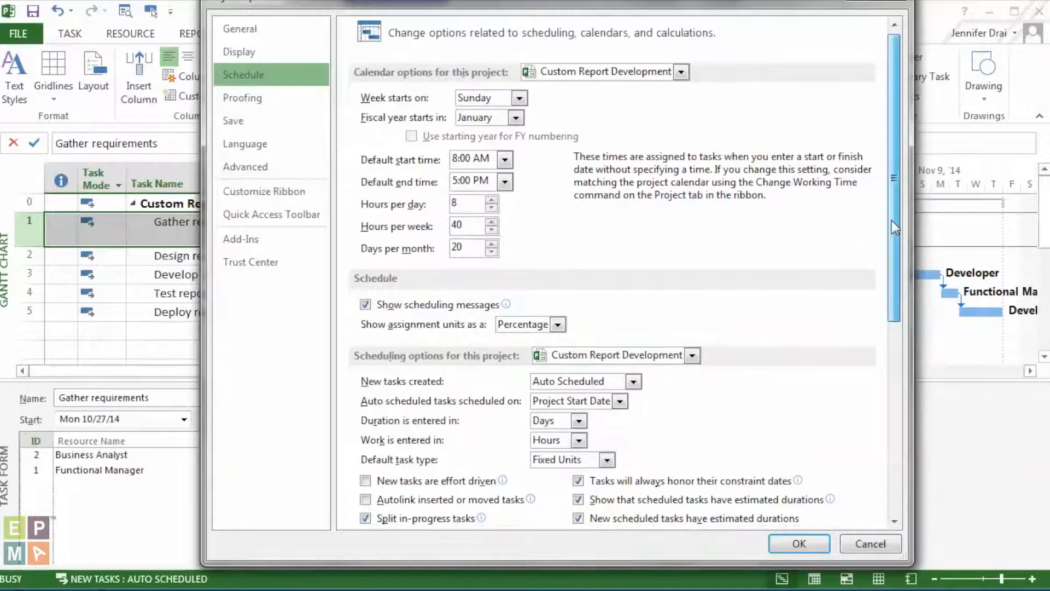
pyautogui.scroll(-3)
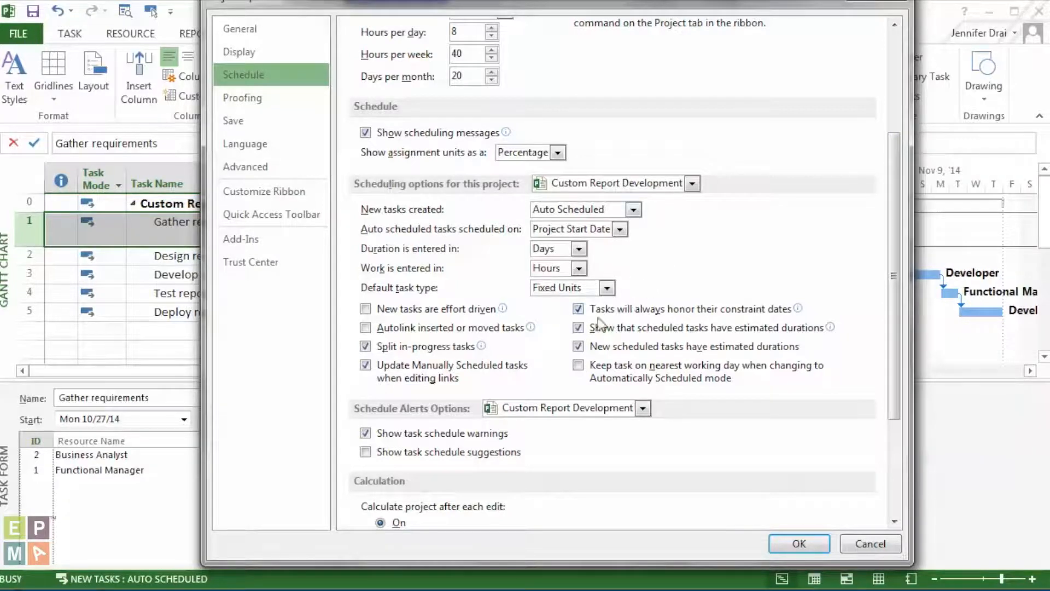
pyautogui.moveTo(599, 328)
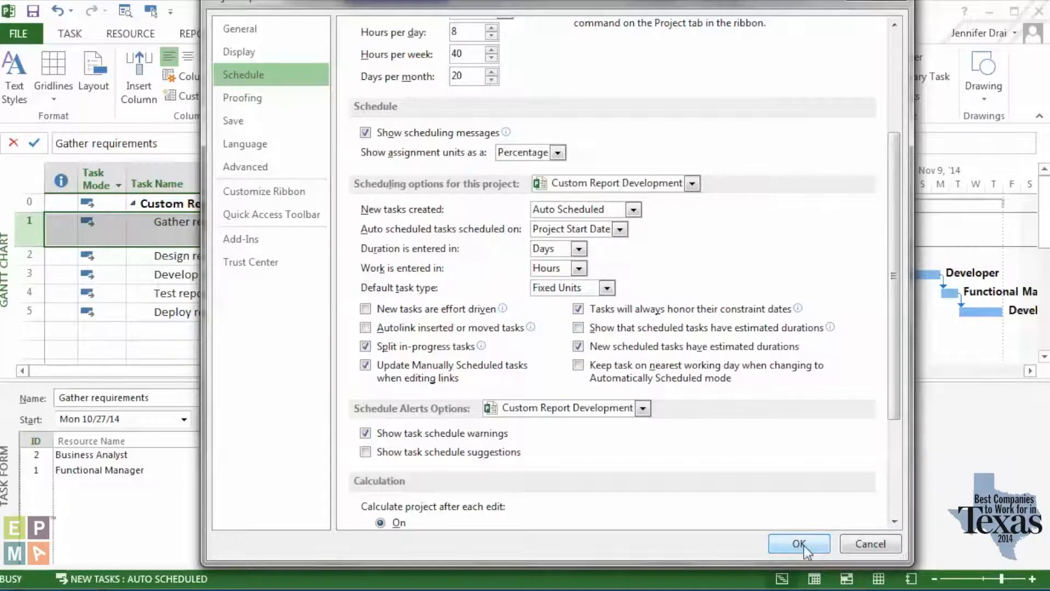
pyautogui.click(798, 543)
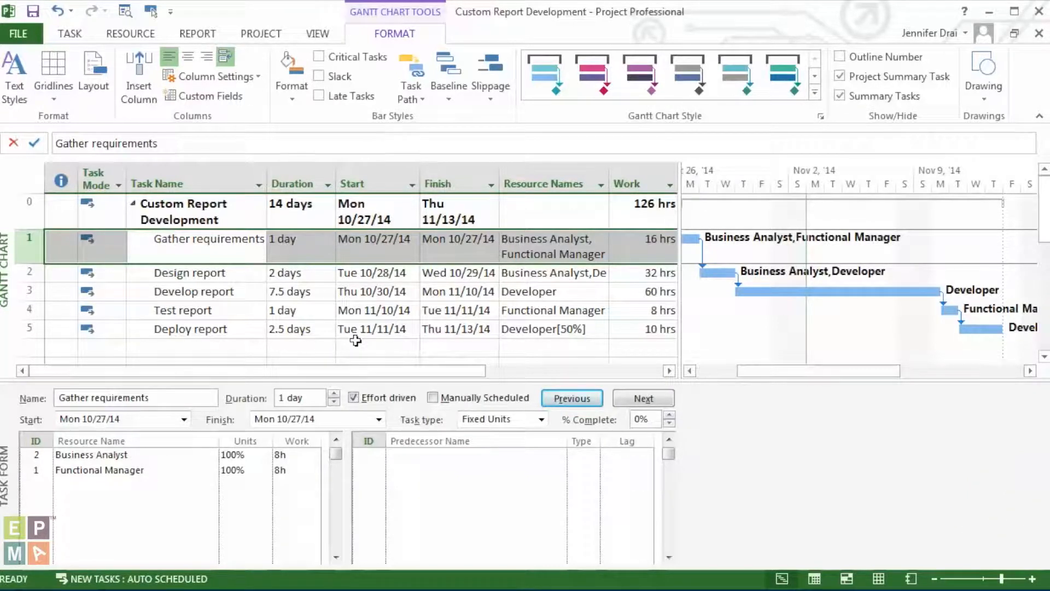
pyautogui.moveTo(343, 338)
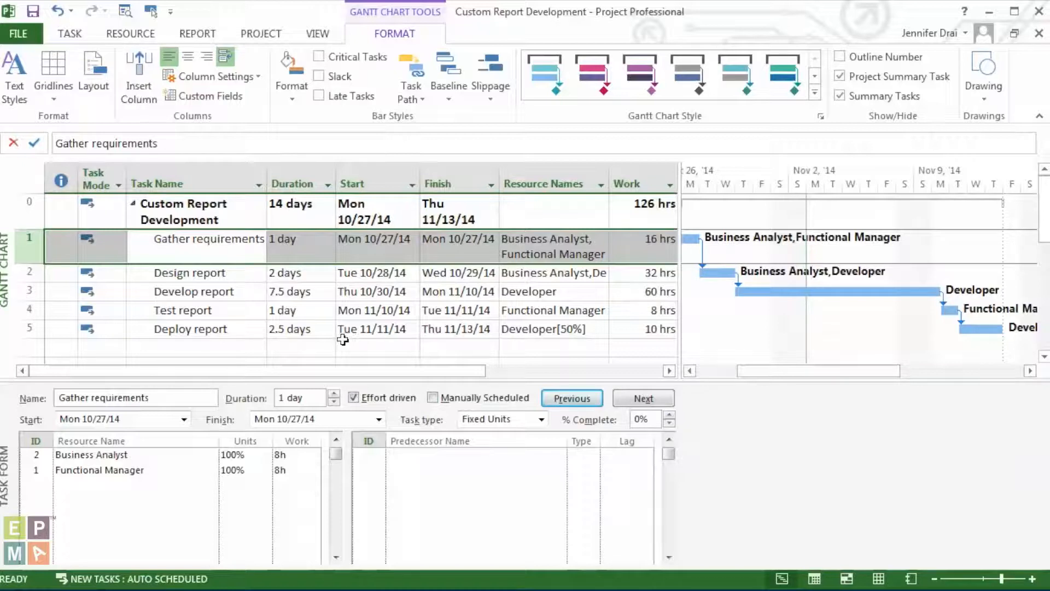
pyautogui.moveTo(278, 254)
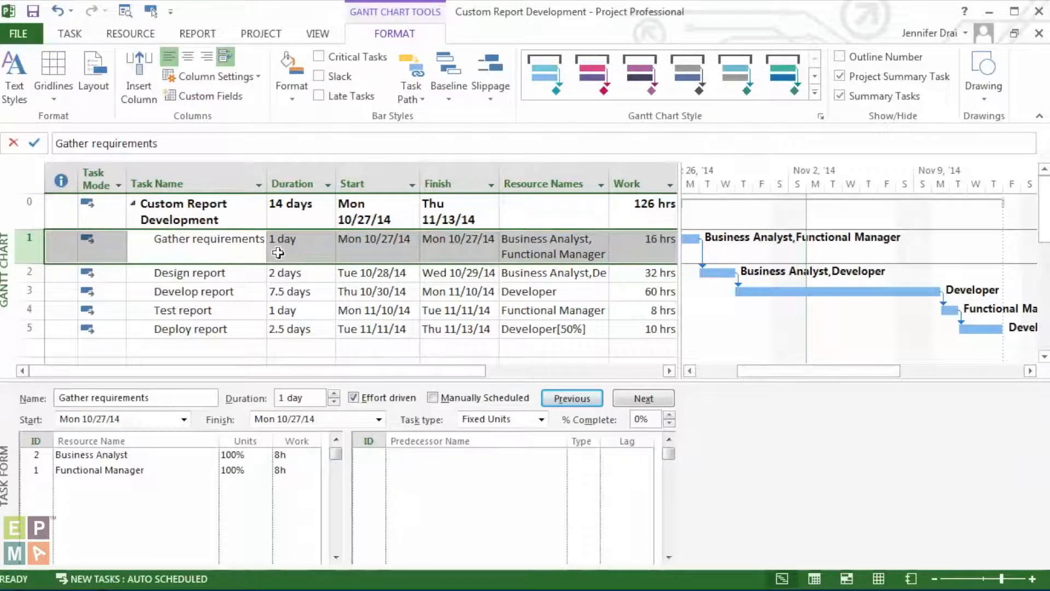
pyautogui.moveTo(297, 250)
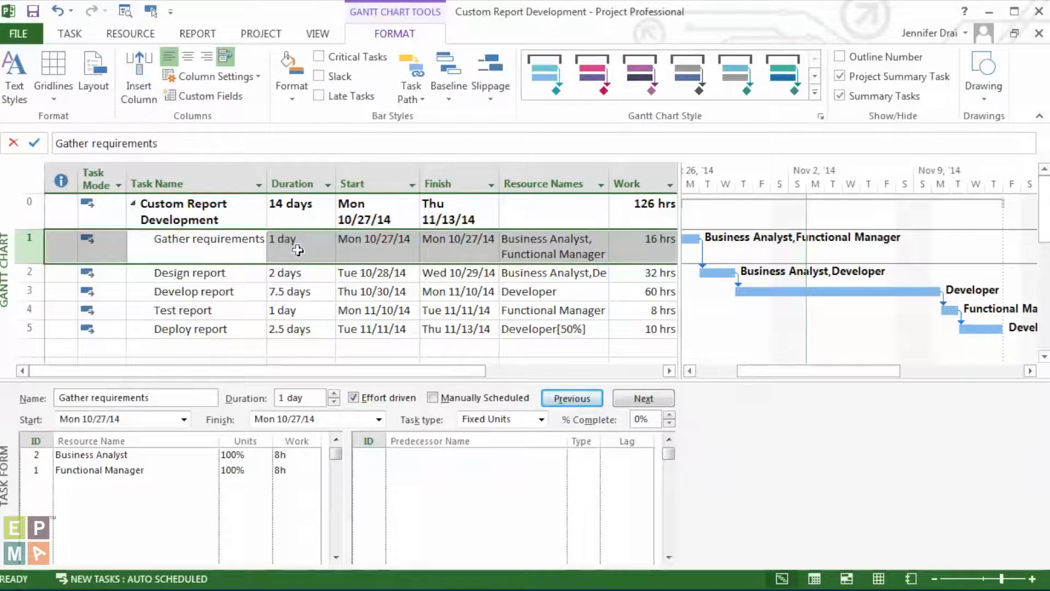
pyautogui.moveTo(157, 183)
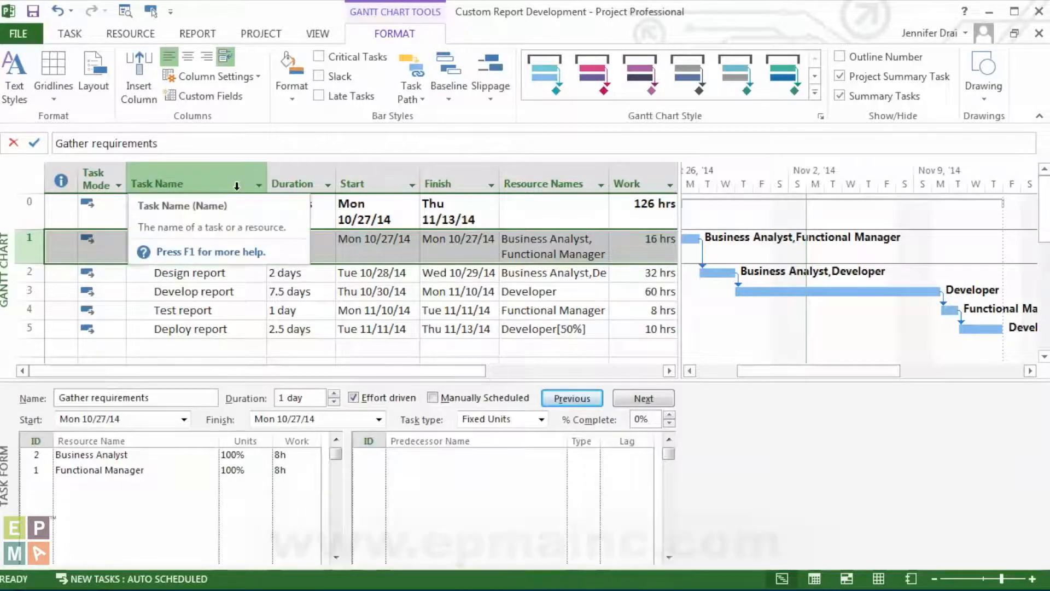